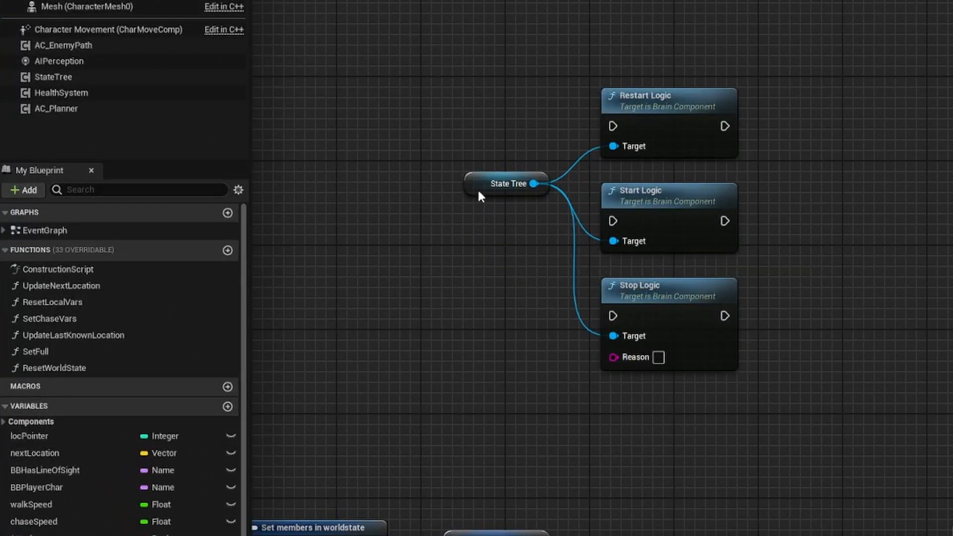
- Select the State Tree component reference node feeding Restart/Start/Stop Logic
{"action": "left_click", "coordinate": [507, 184]}
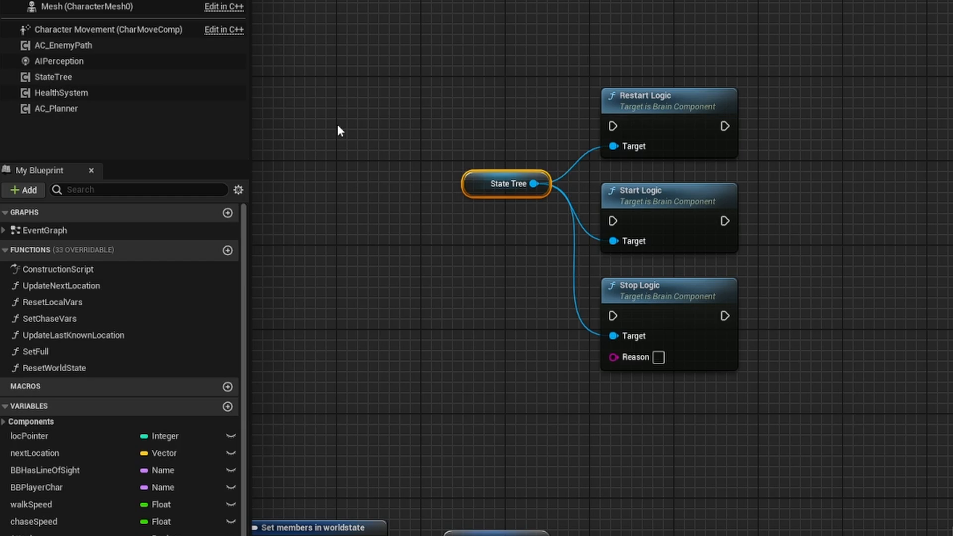
{"action": "mouse_move", "coordinate": [648, 119]}
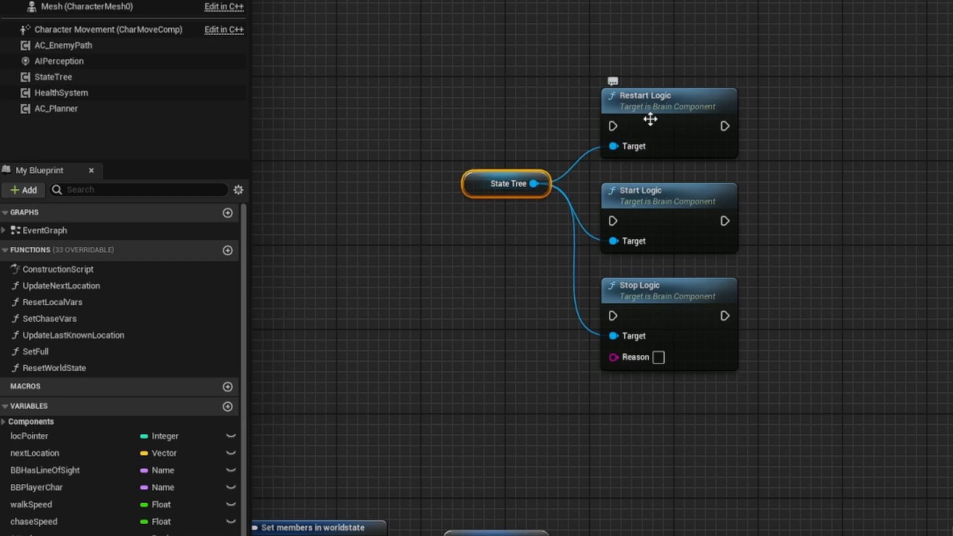
{"action": "mouse_move", "coordinate": [612, 335]}
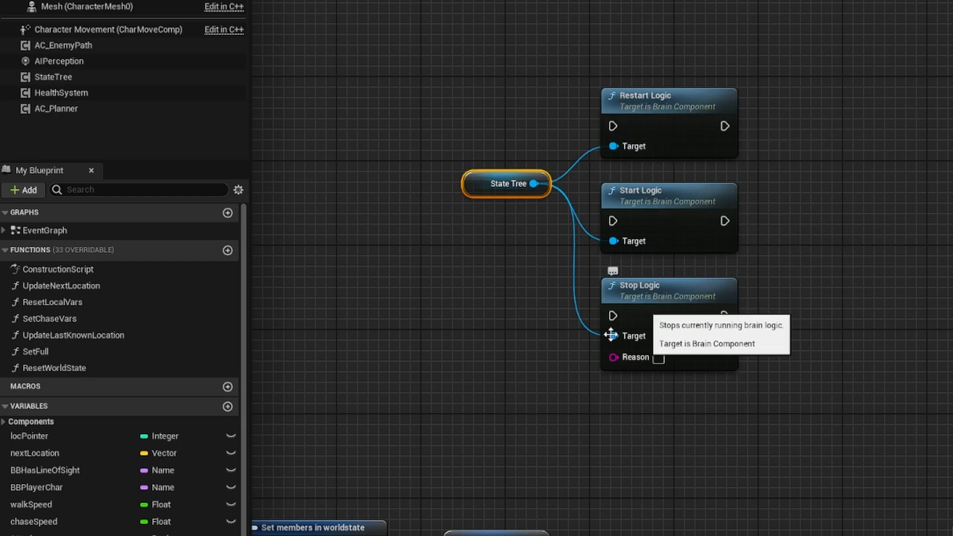
{"action": "mouse_move", "coordinate": [725, 366]}
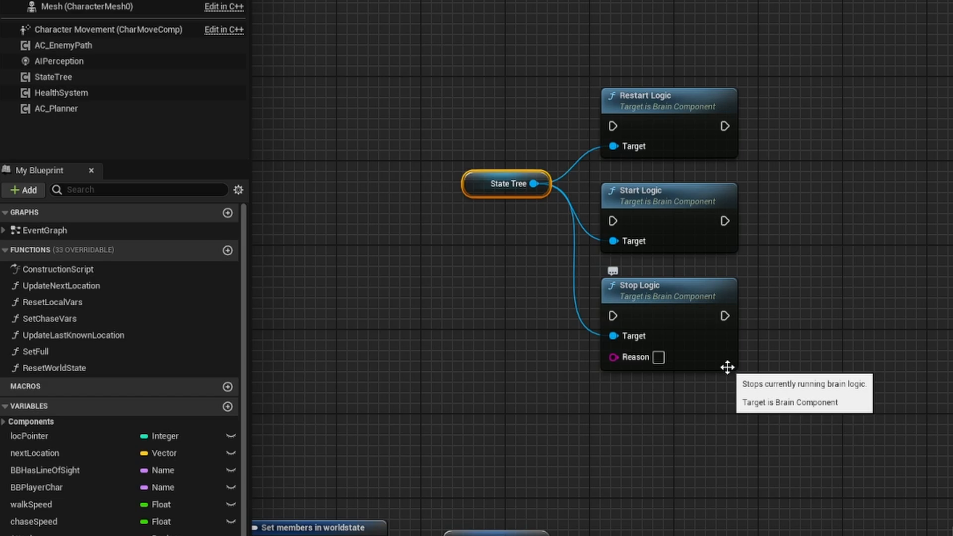
{"action": "mouse_move", "coordinate": [658, 264]}
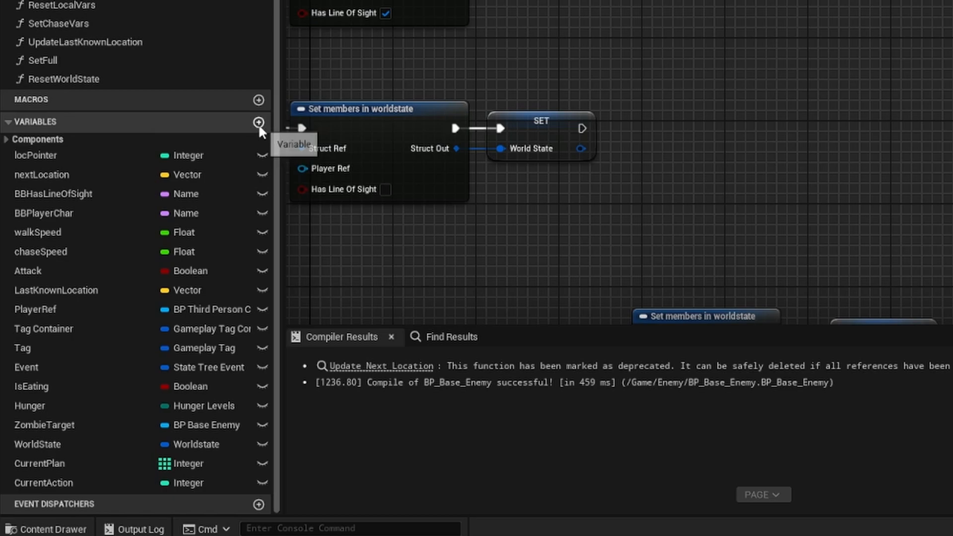
- Create a Blueprint variable TestEvent of type State Tree Event
{"action": "left_click", "coordinate": [257, 123]}
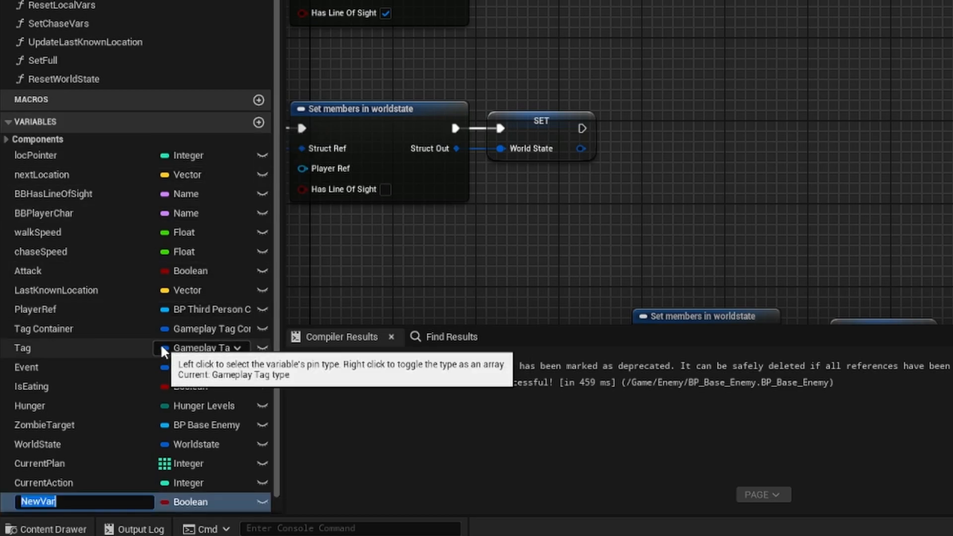
{"action": "type", "text": "TestEvent"}
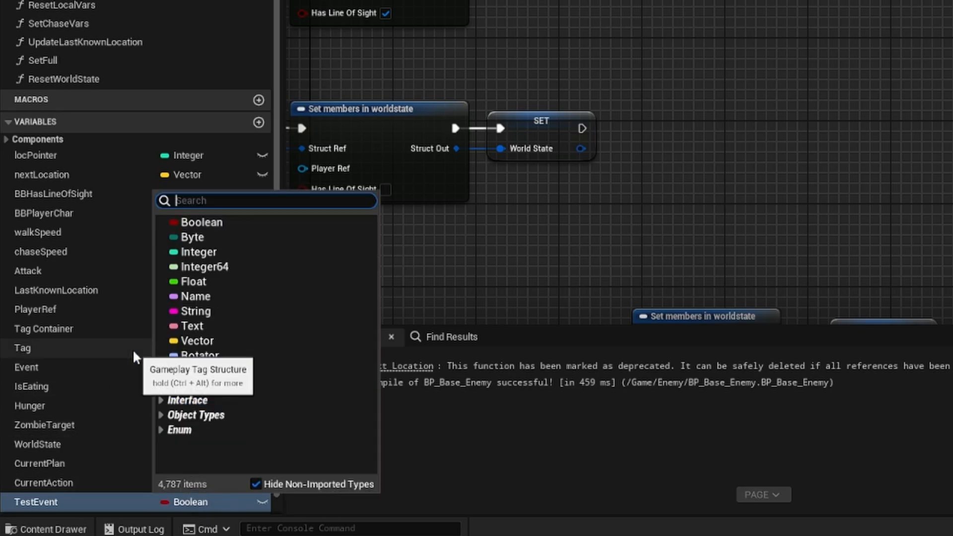
{"action": "type", "text": "State Tree"}
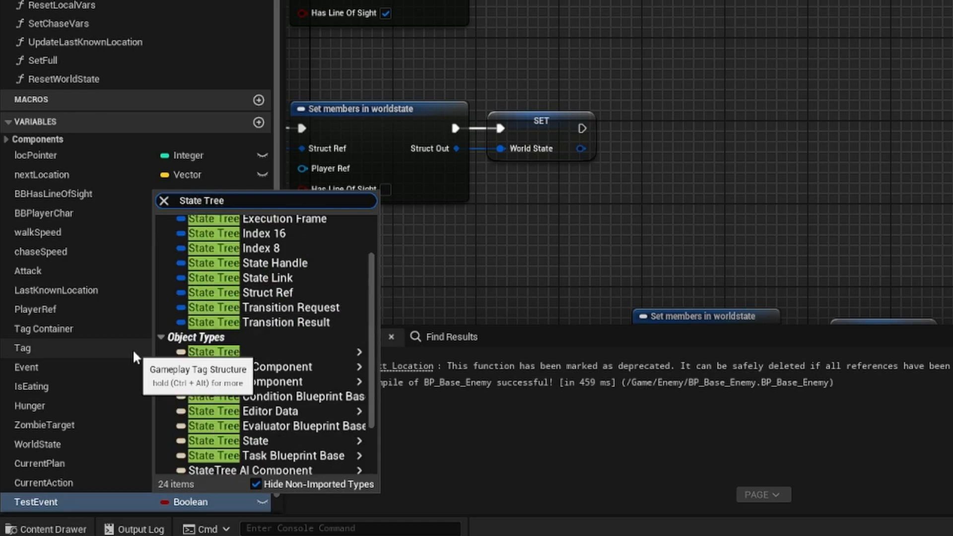
{"action": "left_click", "coordinate": [214, 351]}
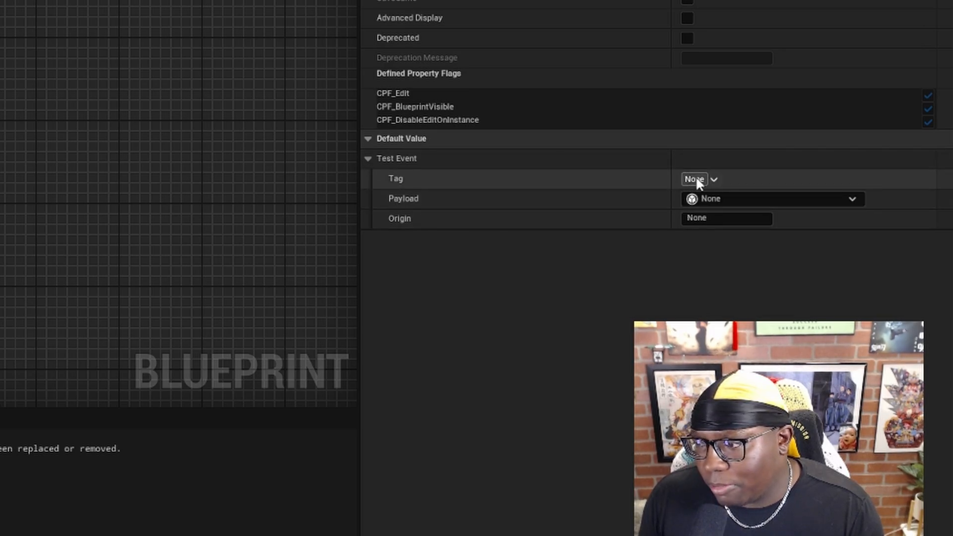
- Add a new PlayerSeen gameplay tag as TestEvent's default Tag
{"action": "left_click", "coordinate": [695, 178]}
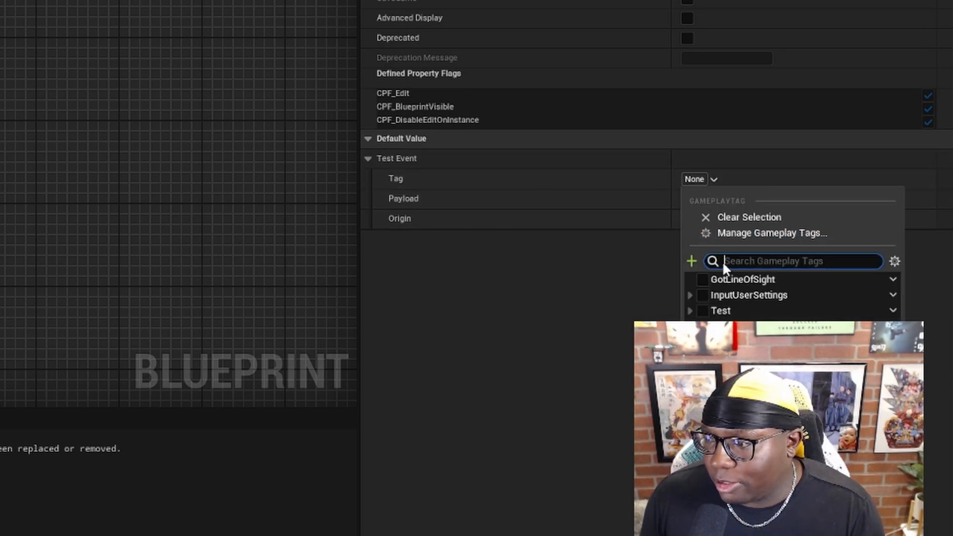
{"action": "mouse_move", "coordinate": [695, 274]}
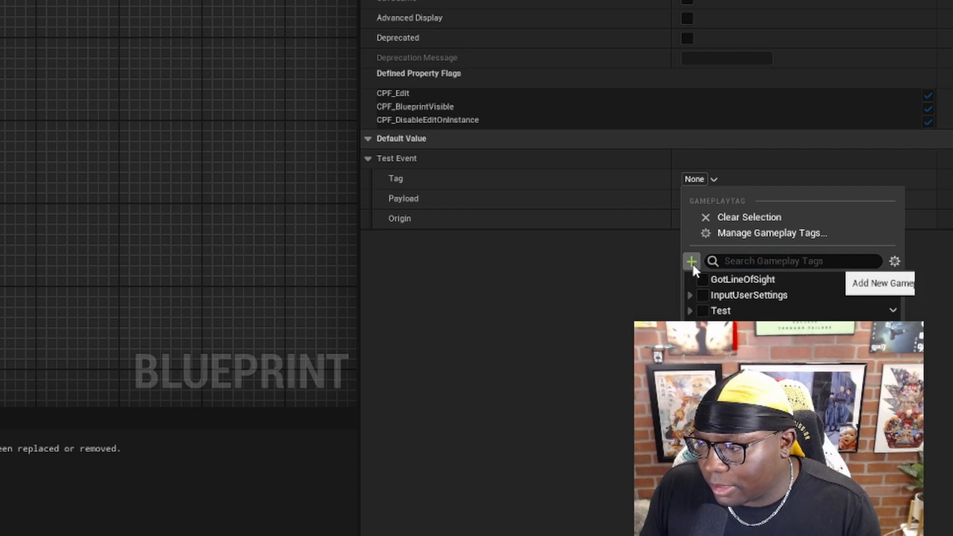
{"action": "left_click", "coordinate": [691, 260]}
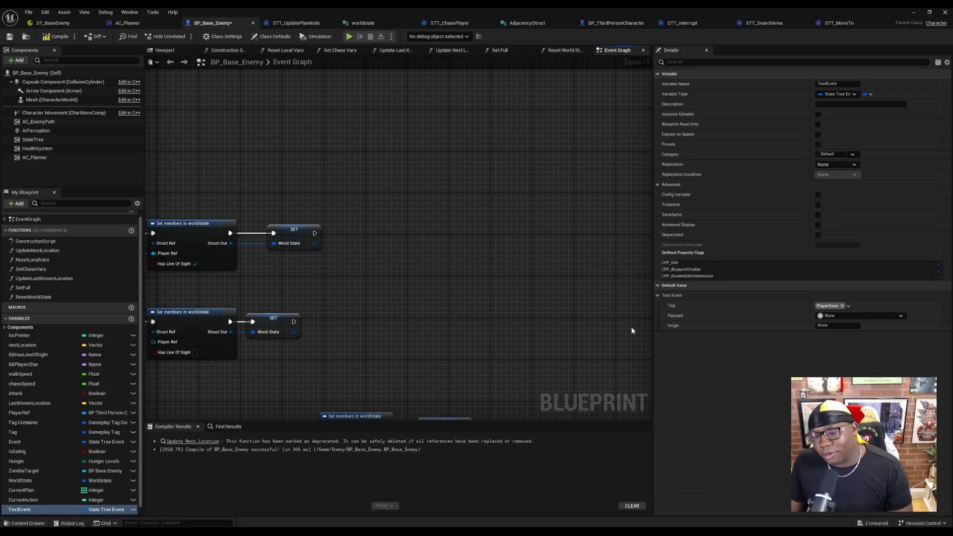
{"action": "mouse_move", "coordinate": [615, 383]}
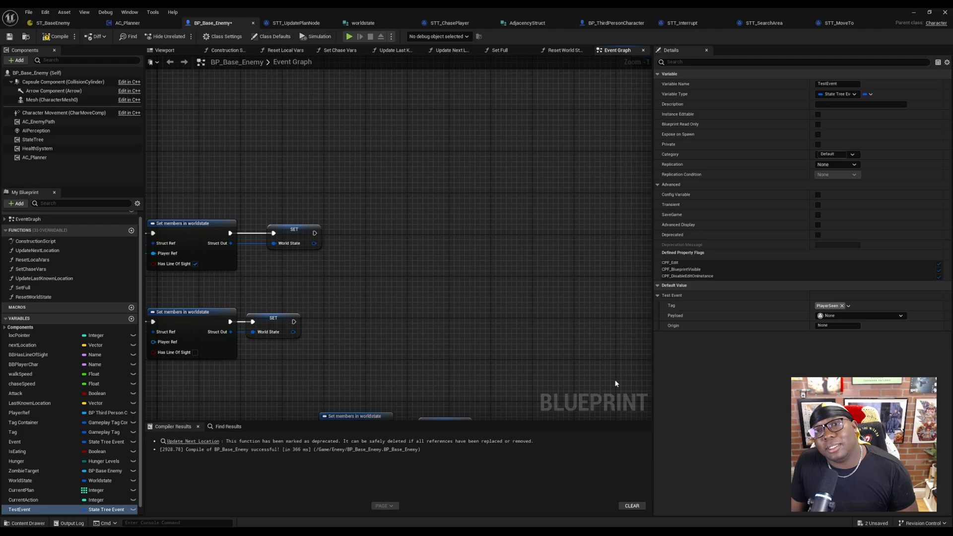
{"action": "mouse_move", "coordinate": [588, 389]}
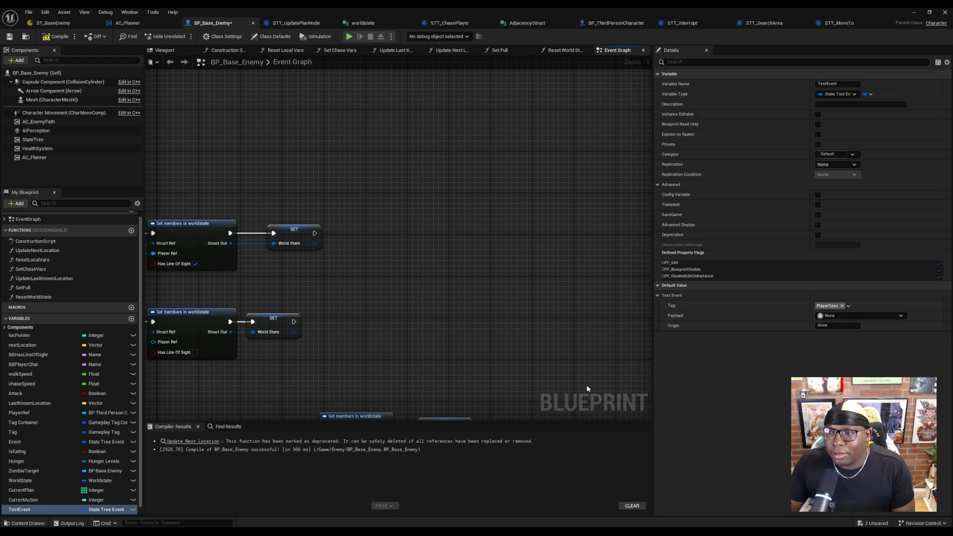
{"action": "mouse_move", "coordinate": [571, 331]}
{"action": "type", "text": "send sta"}
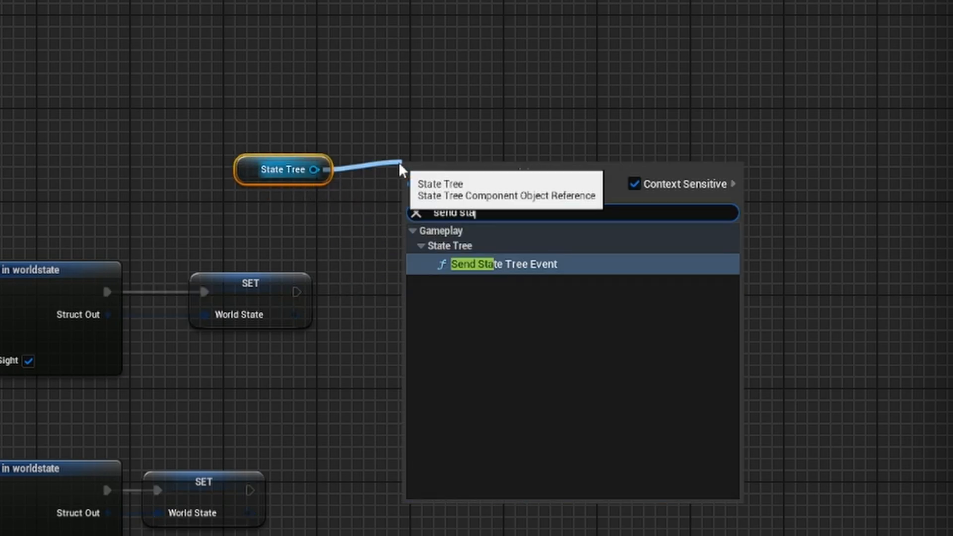
- Add a Send State Tree Event node after World State is set, sending TestEvent
{"action": "left_click", "coordinate": [501, 264]}
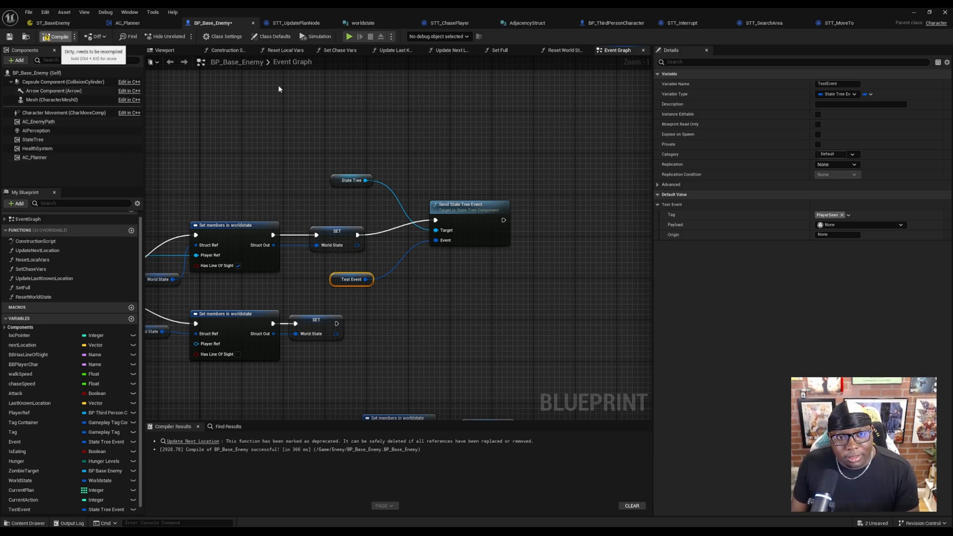
- Compile BP_Base_Enemy, then add a new transition to the GoToFleshLocation state
{"action": "left_click", "coordinate": [45, 22]}
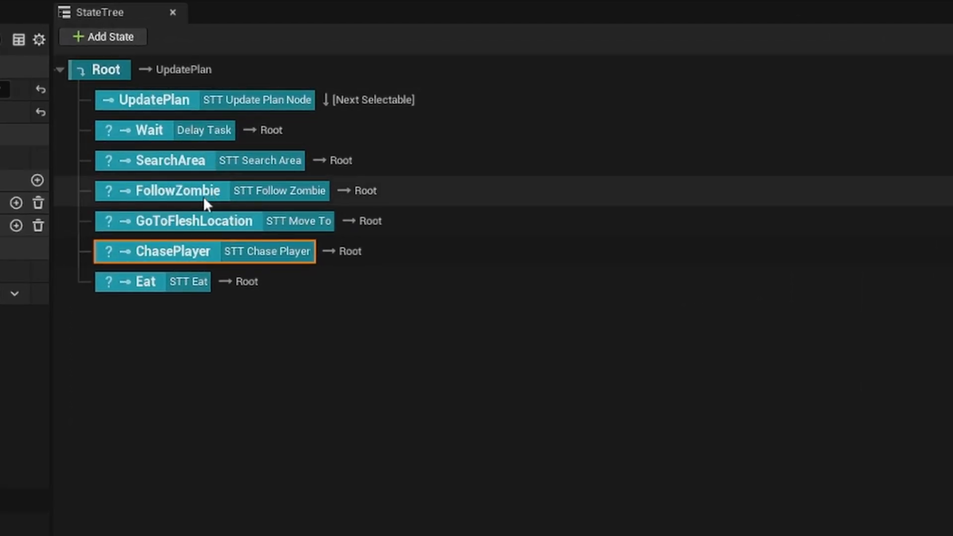
{"action": "left_click", "coordinate": [194, 220]}
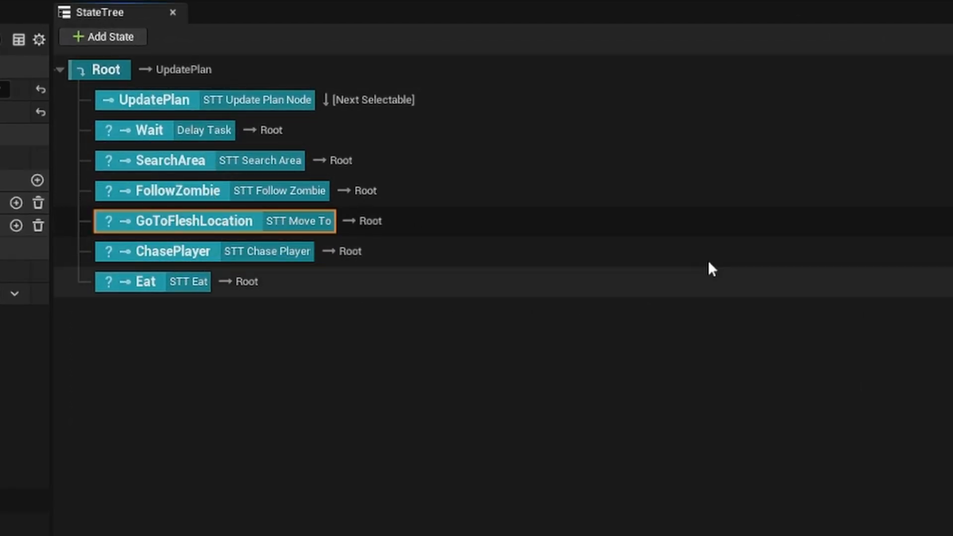
{"action": "mouse_move", "coordinate": [182, 241]}
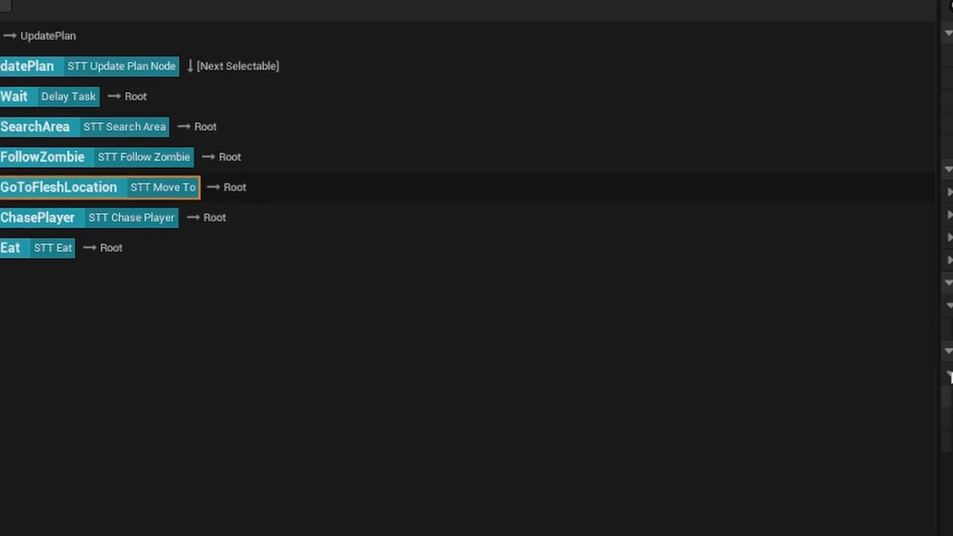
{"action": "left_click", "coordinate": [56, 186]}
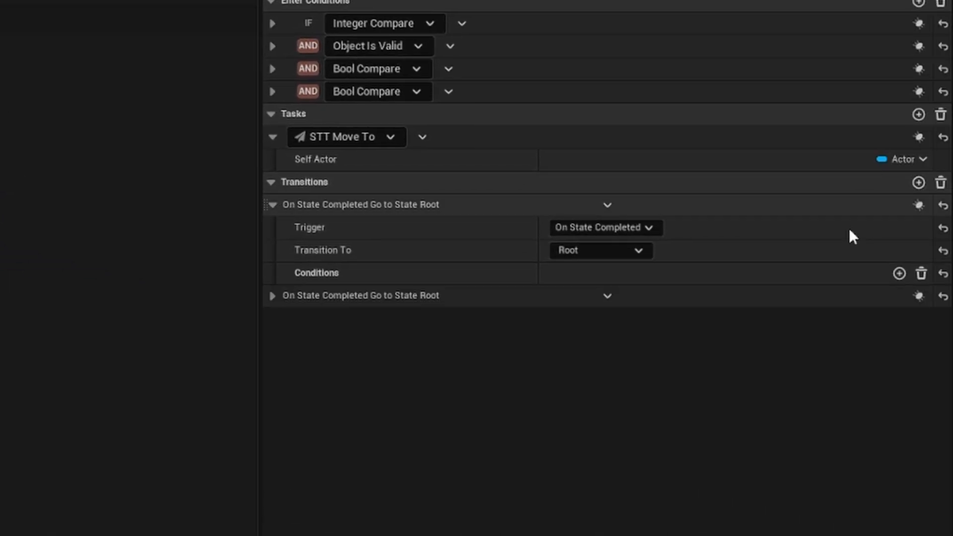
- Set the new transition's trigger to On Event with the PlayerSeen event tag
{"action": "left_click", "coordinate": [602, 318]}
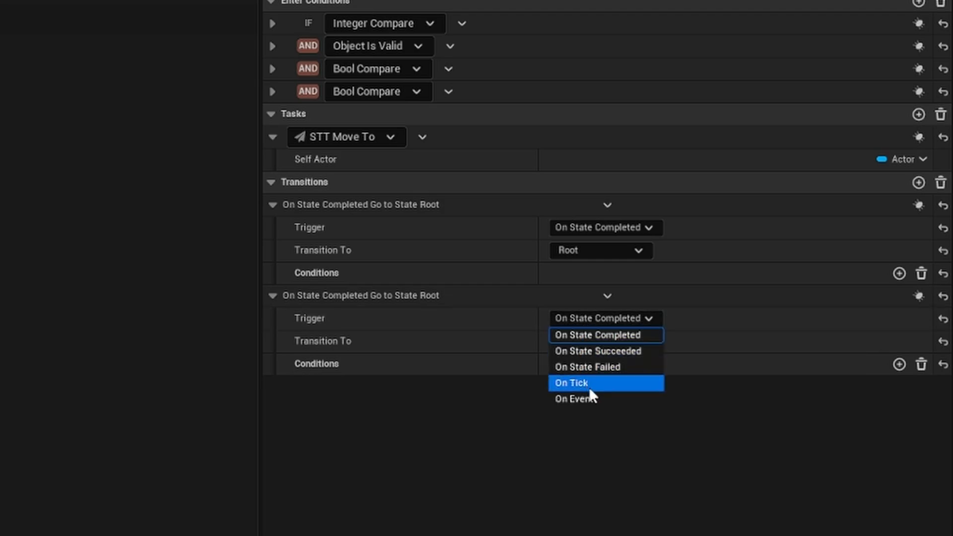
{"action": "left_click", "coordinate": [573, 398]}
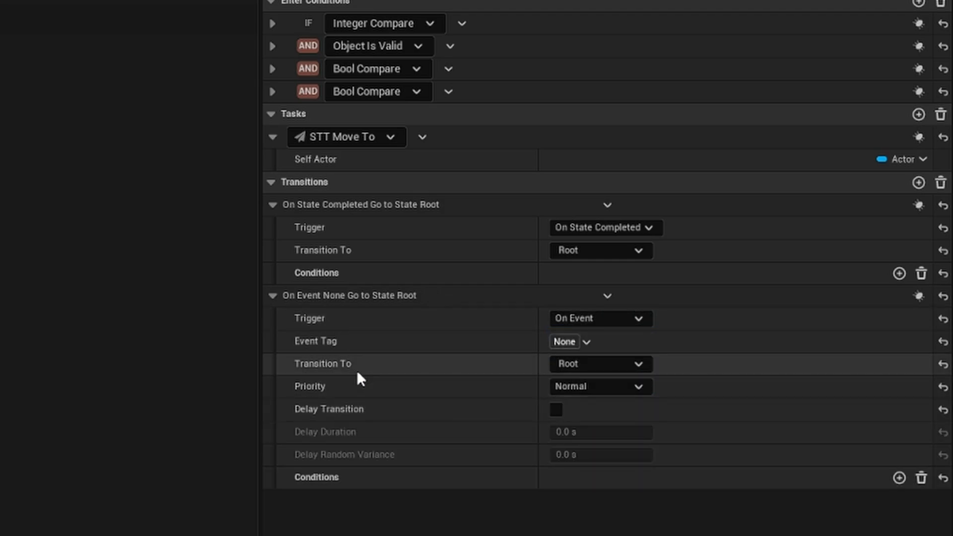
{"action": "left_click", "coordinate": [568, 341]}
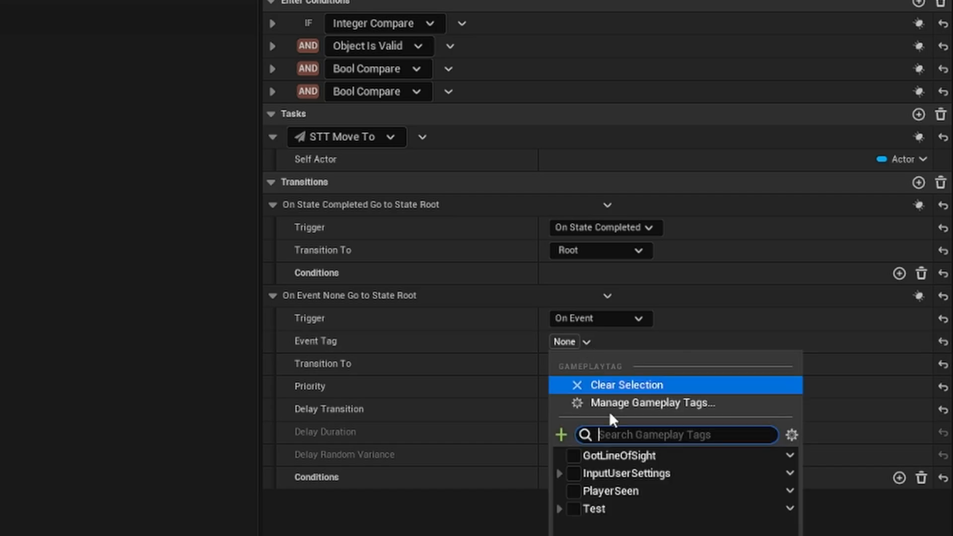
{"action": "left_click", "coordinate": [570, 490]}
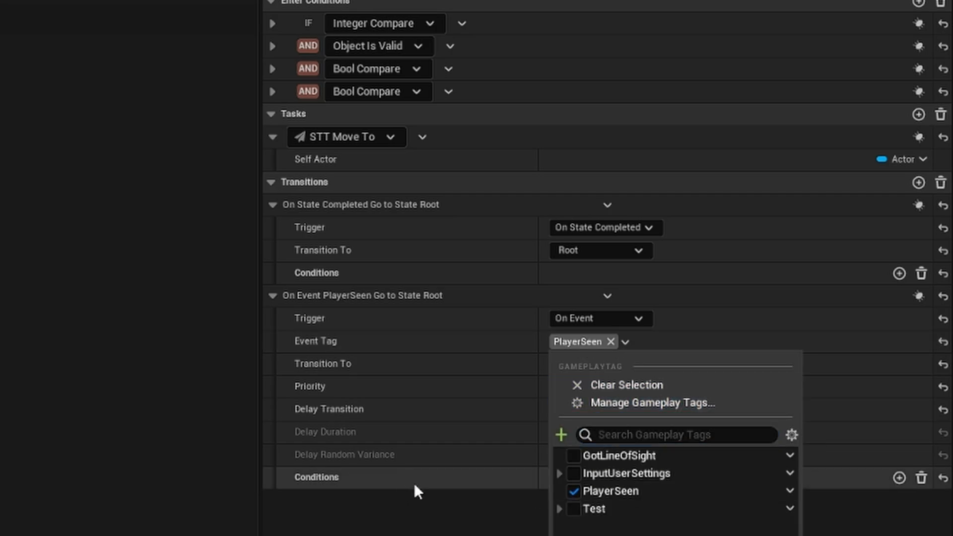